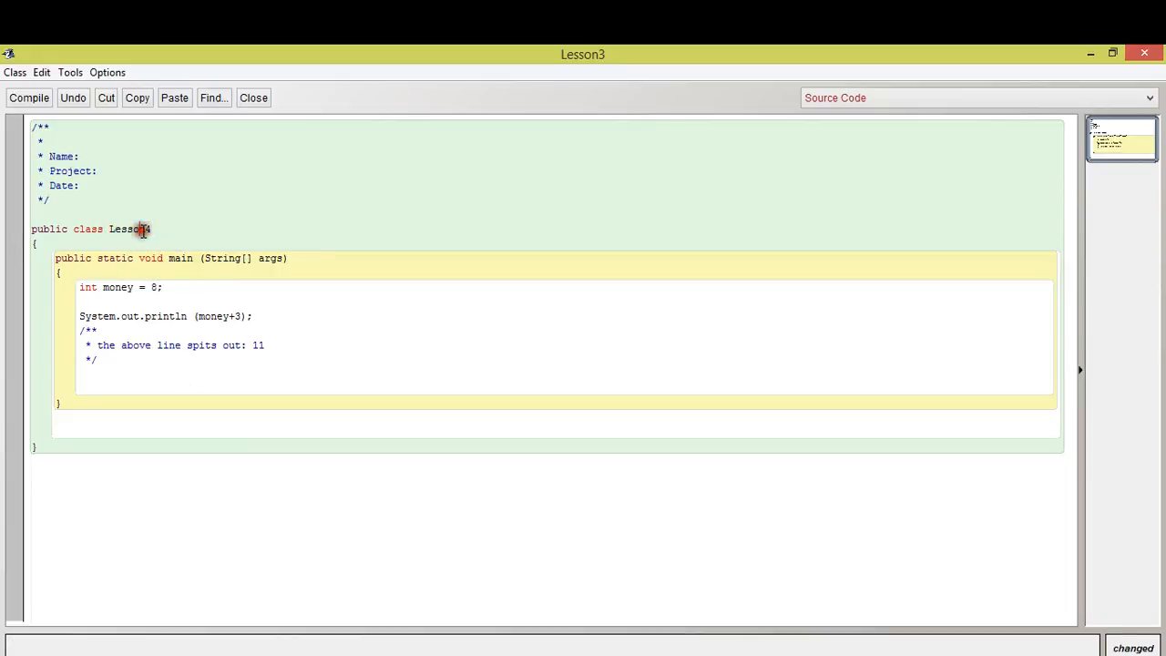
Step: Select the money+3 expression inside println so it can become an empty string literal
double_click(128, 229)
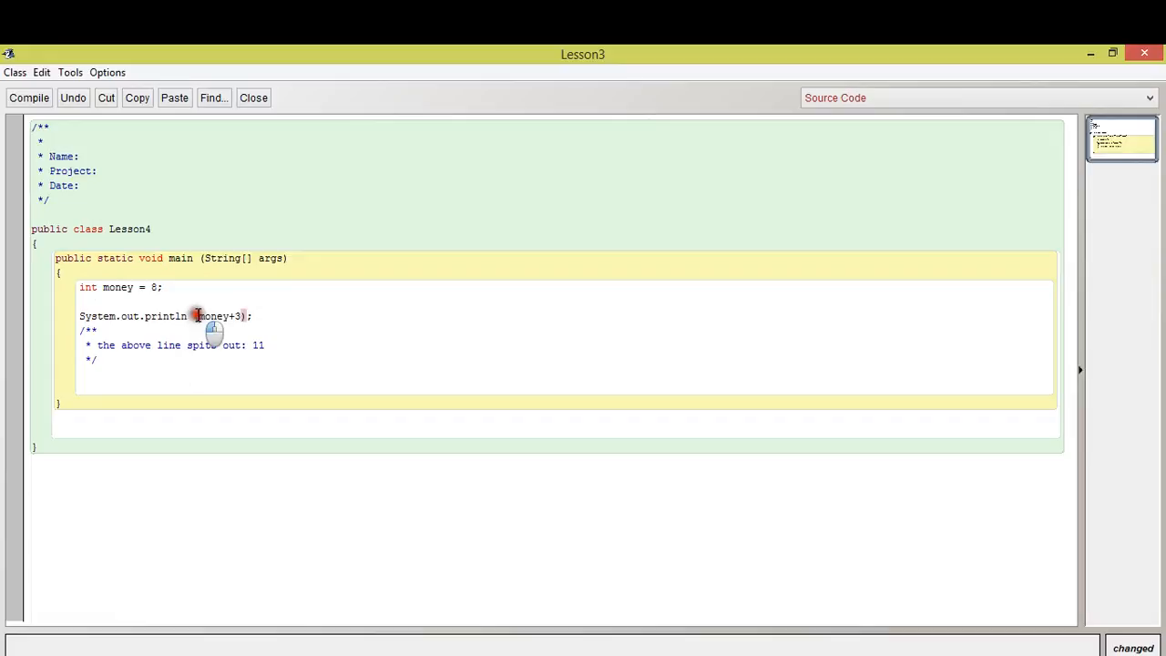
double_click(216, 316)
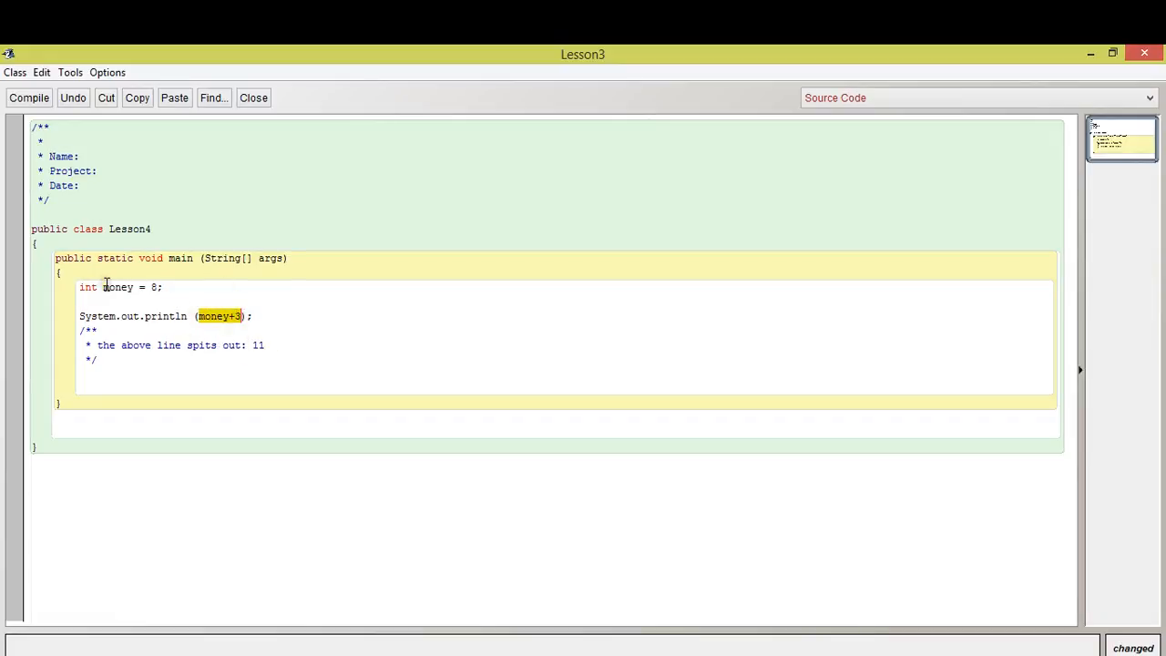
double_click(119, 287)
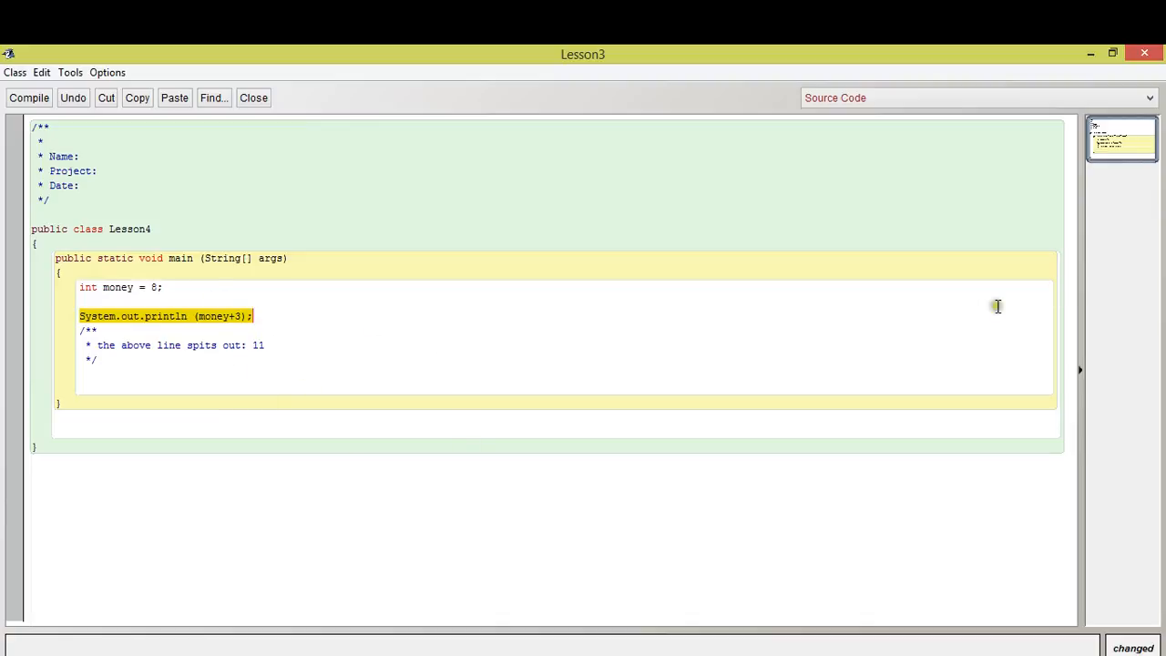
left_click(213, 316)
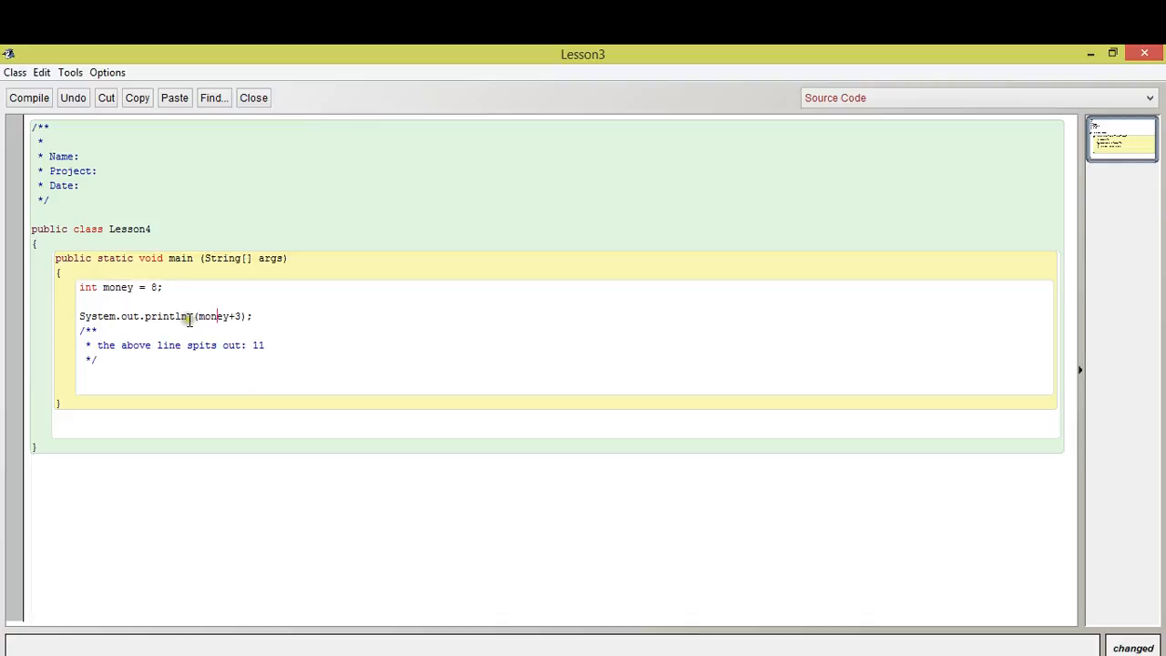
left_click_drag(197, 316, 242, 316)
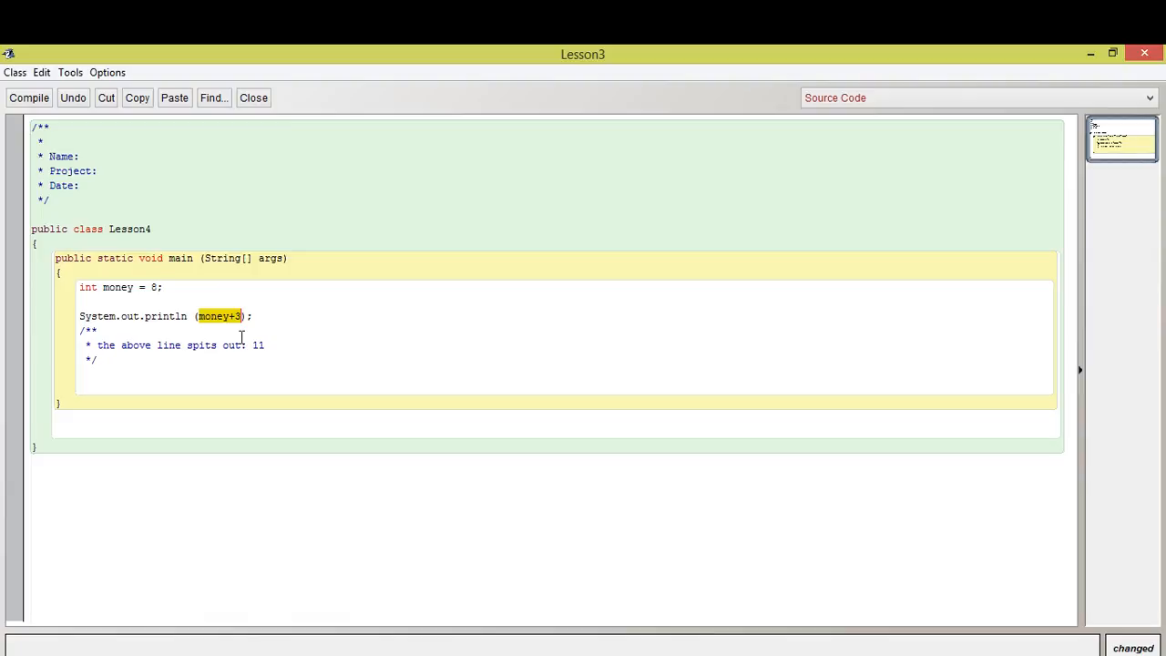
mouse_move(281, 390)
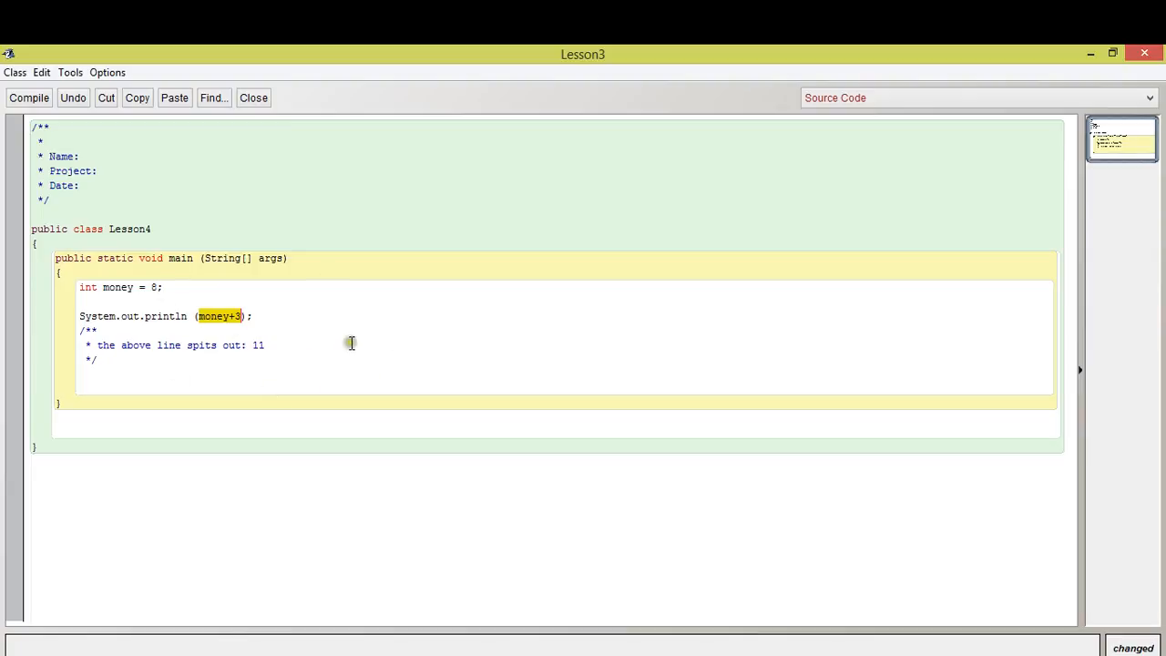
left_click(211, 316)
type("\"")
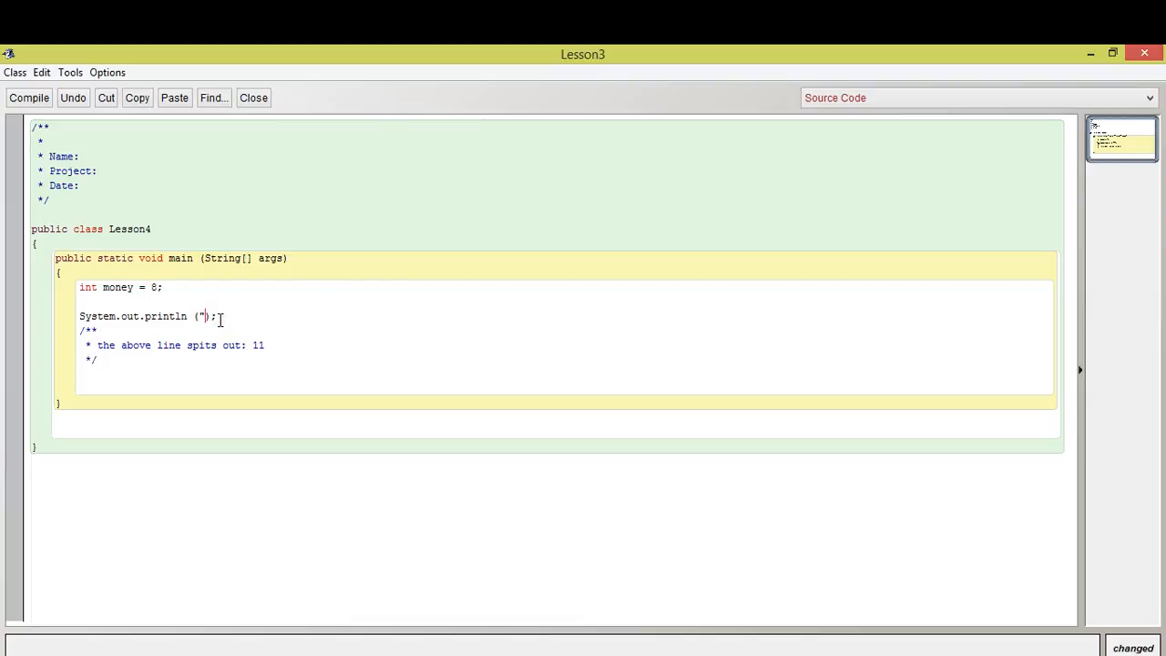
Step: Type the message 'You have 11 dollars' in println and swap 11 for money
type("You have 11 do")
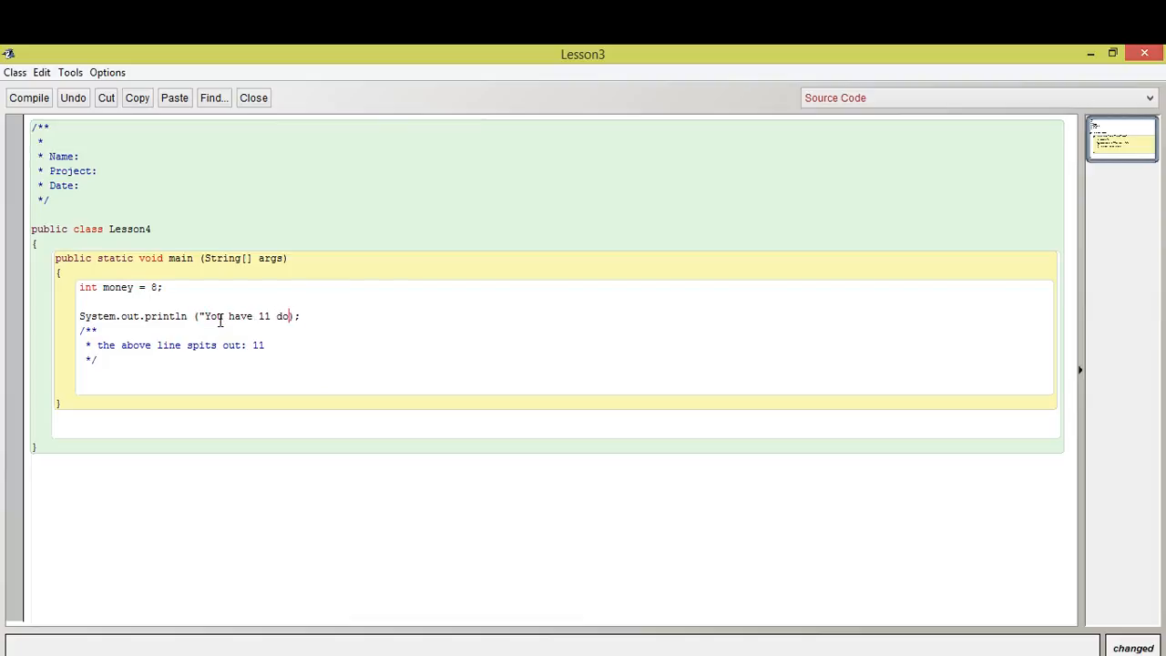
type("llars\"")
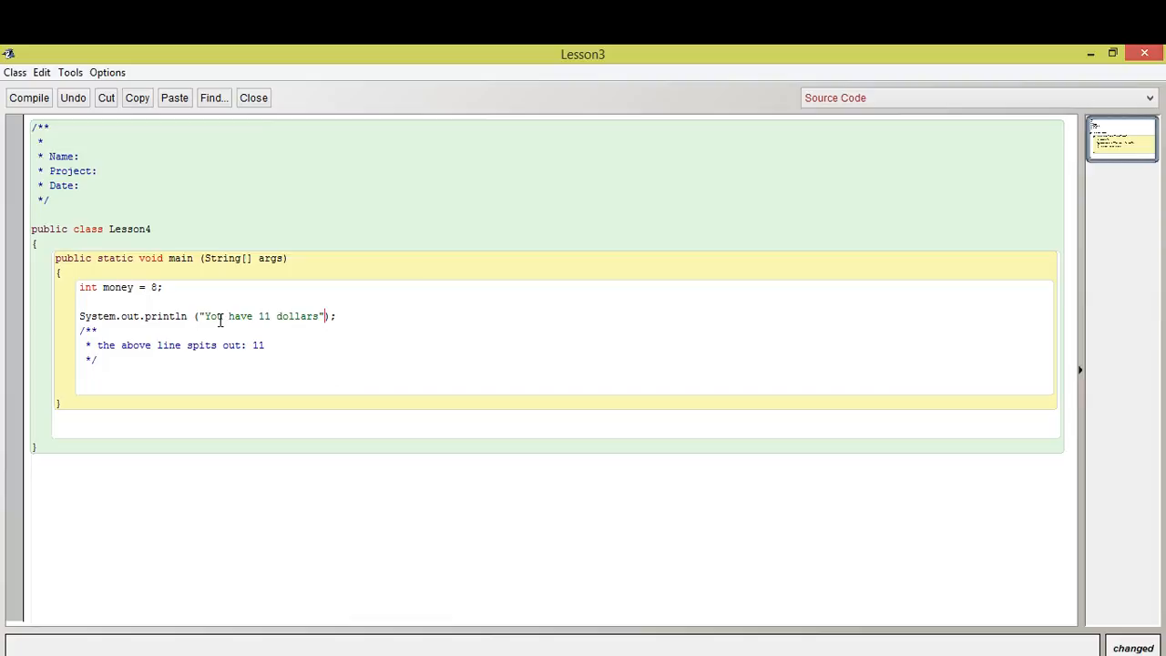
left_click_drag(205, 316, 320, 316)
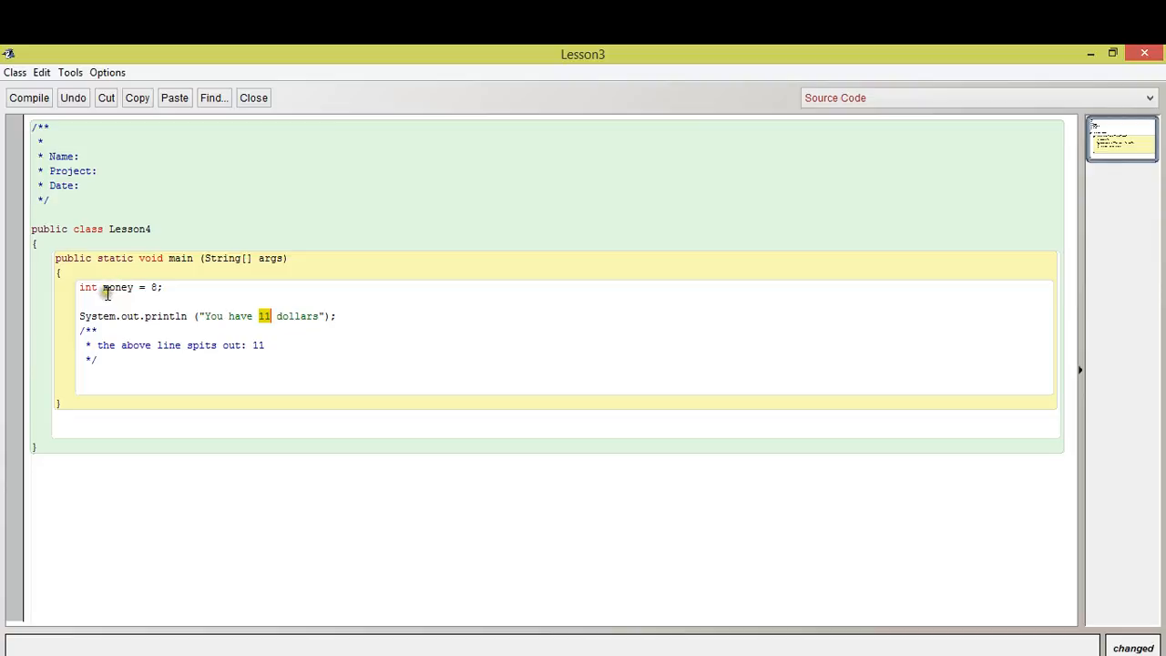
mouse_move(112, 286)
type("money")
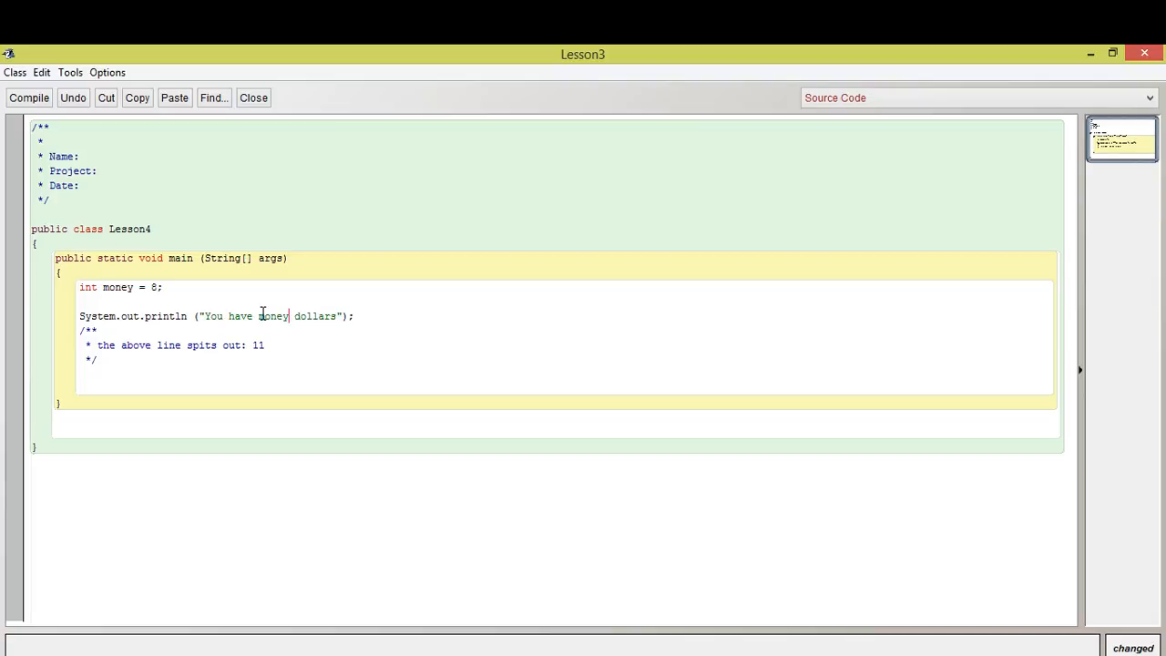
double_click(273, 316)
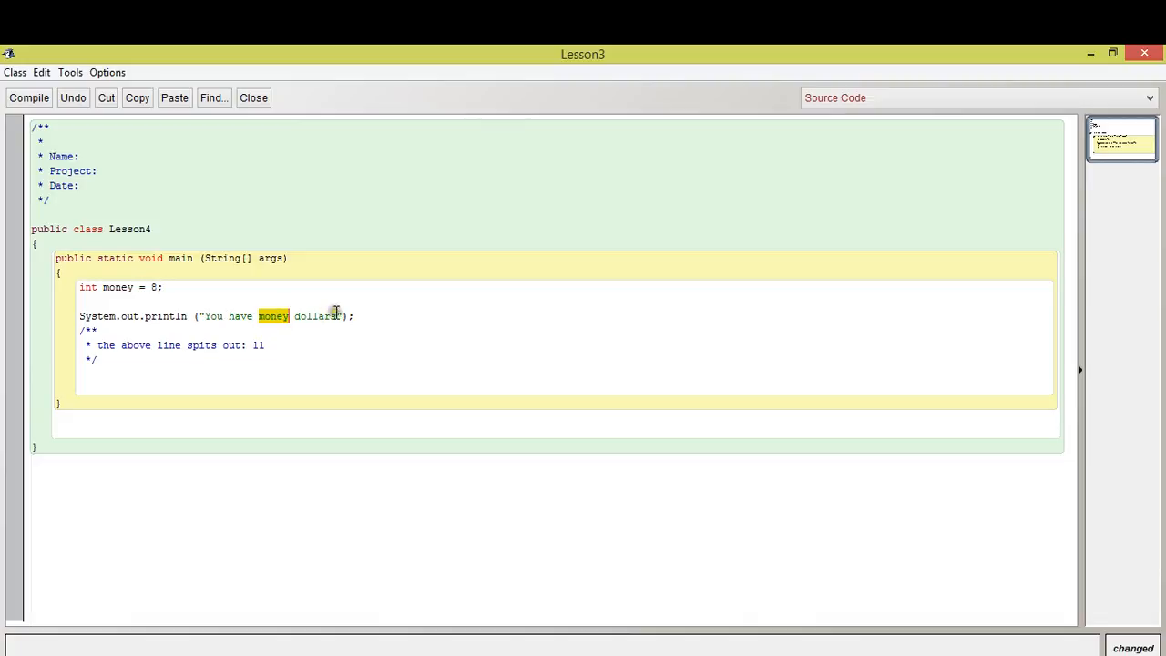
left_click_drag(343, 316, 203, 316)
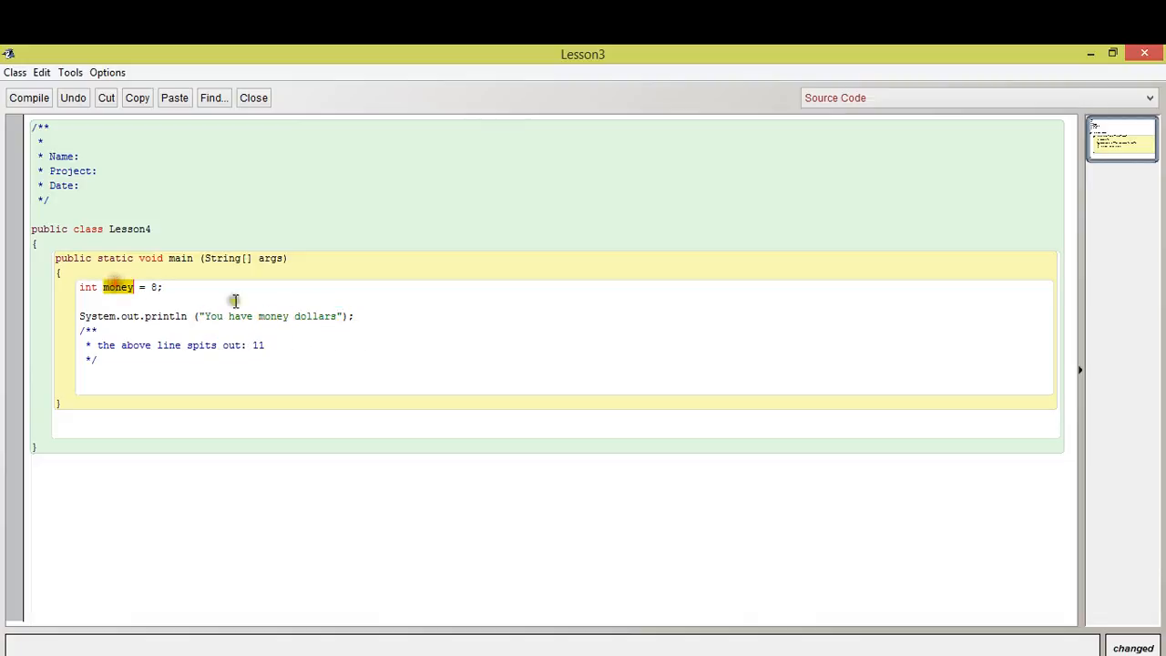
double_click(273, 316)
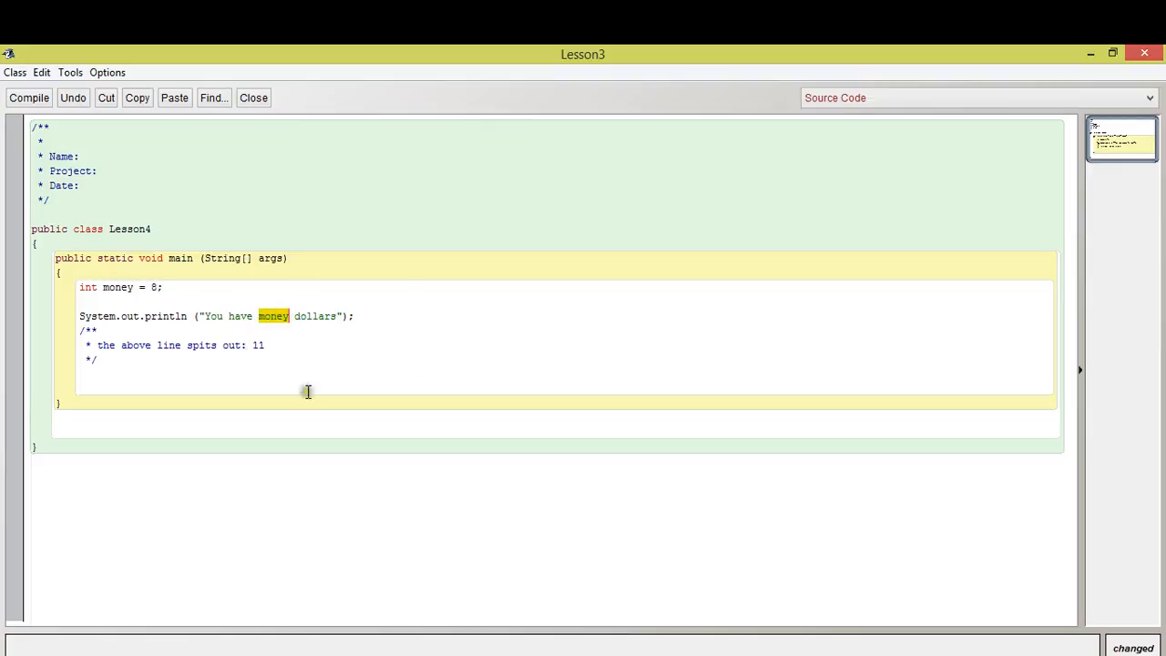
mouse_move(341, 304)
type("\"")
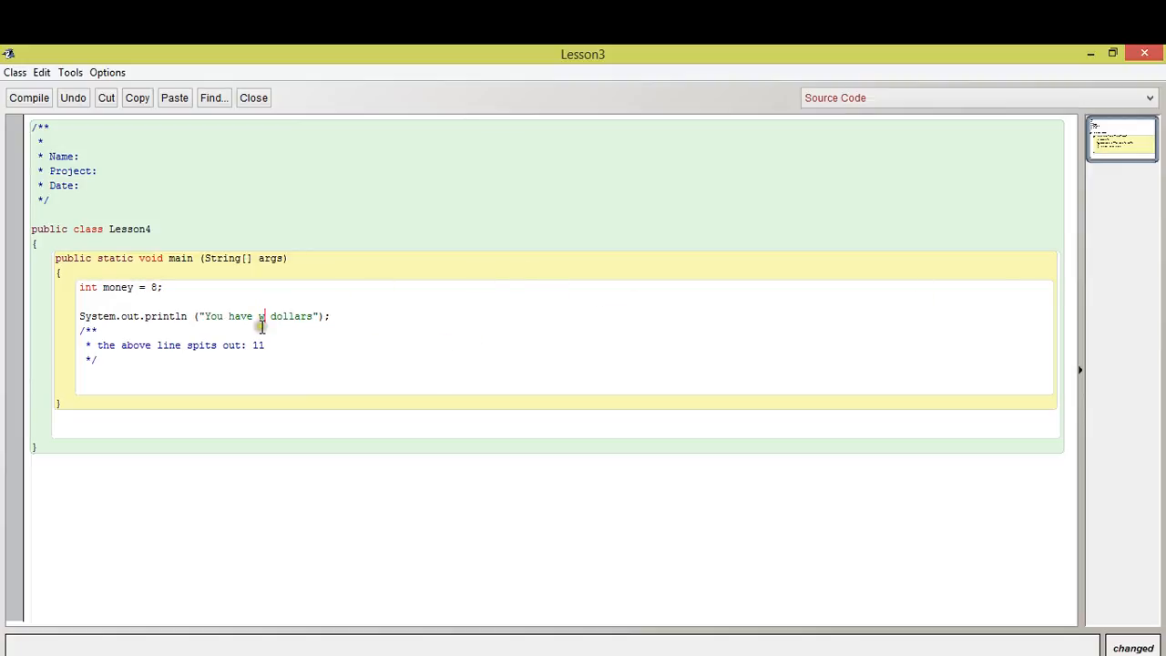
Step: Make the println argument "You have" + money + "dollars"
key("Backspace")
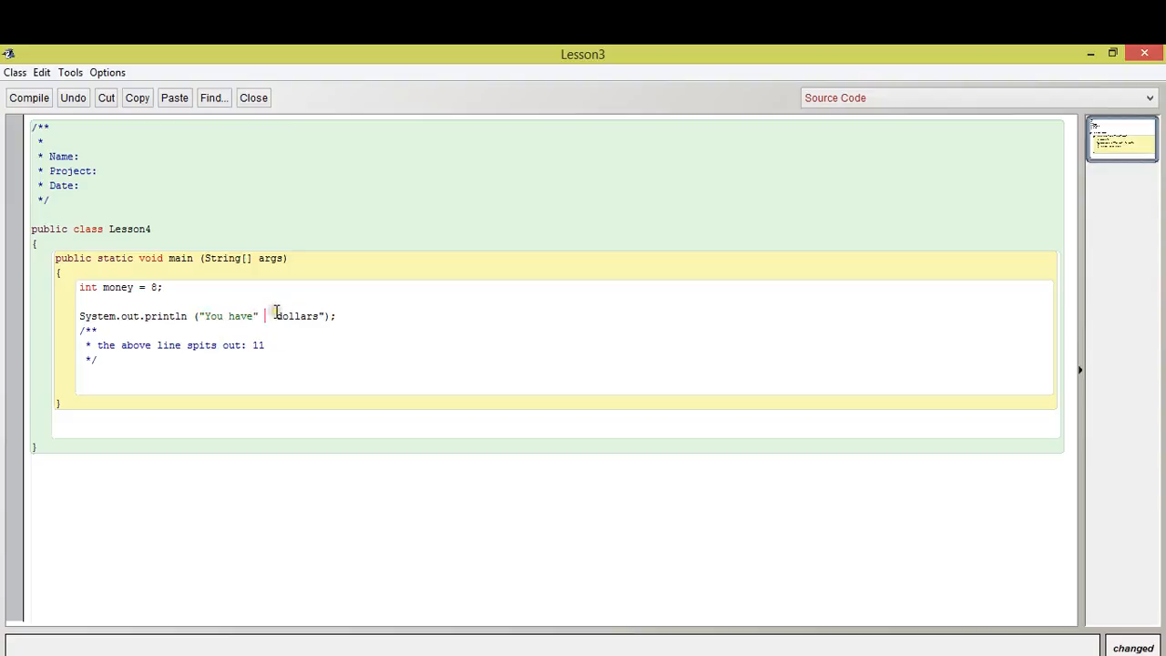
type("+")
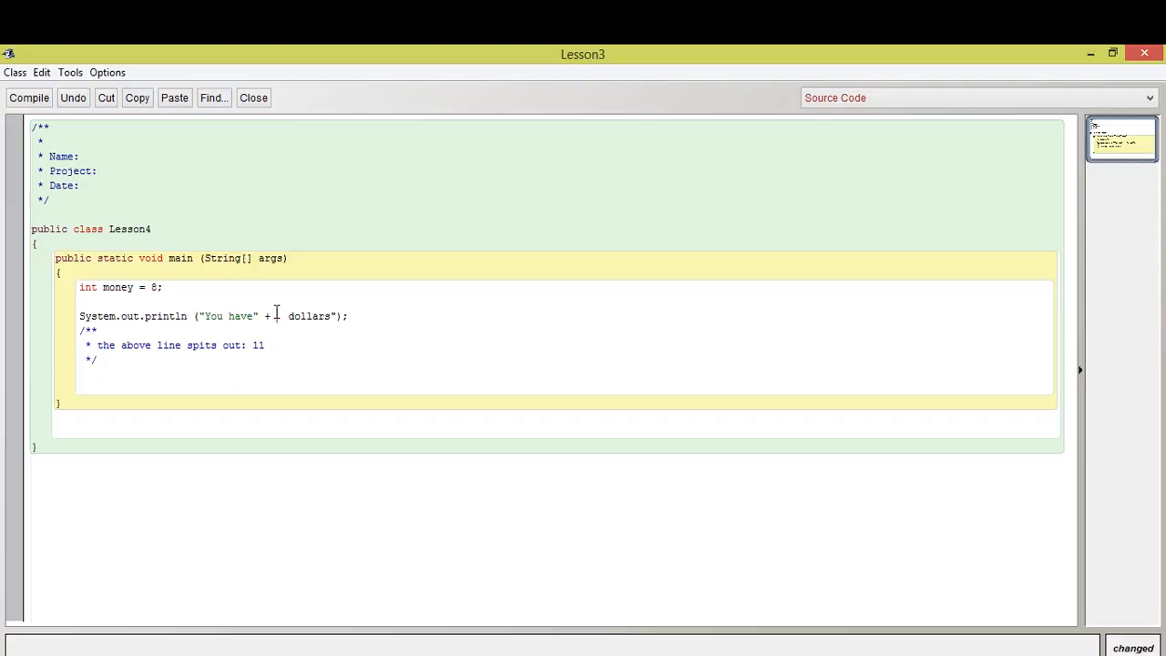
type("money")
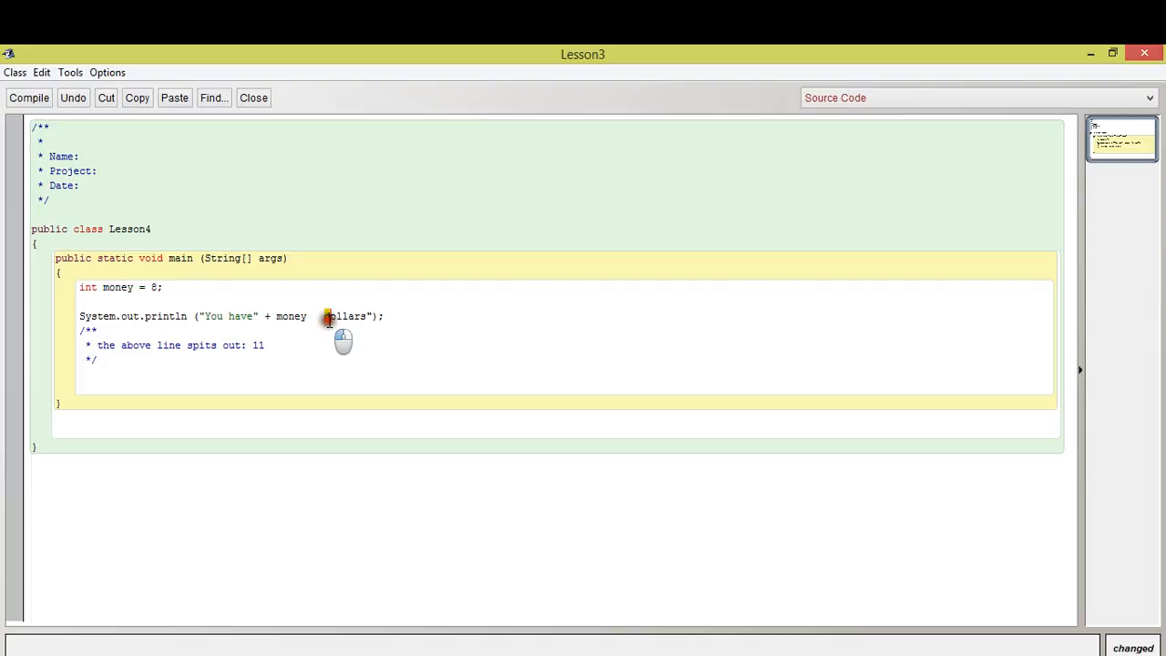
double_click(345, 316)
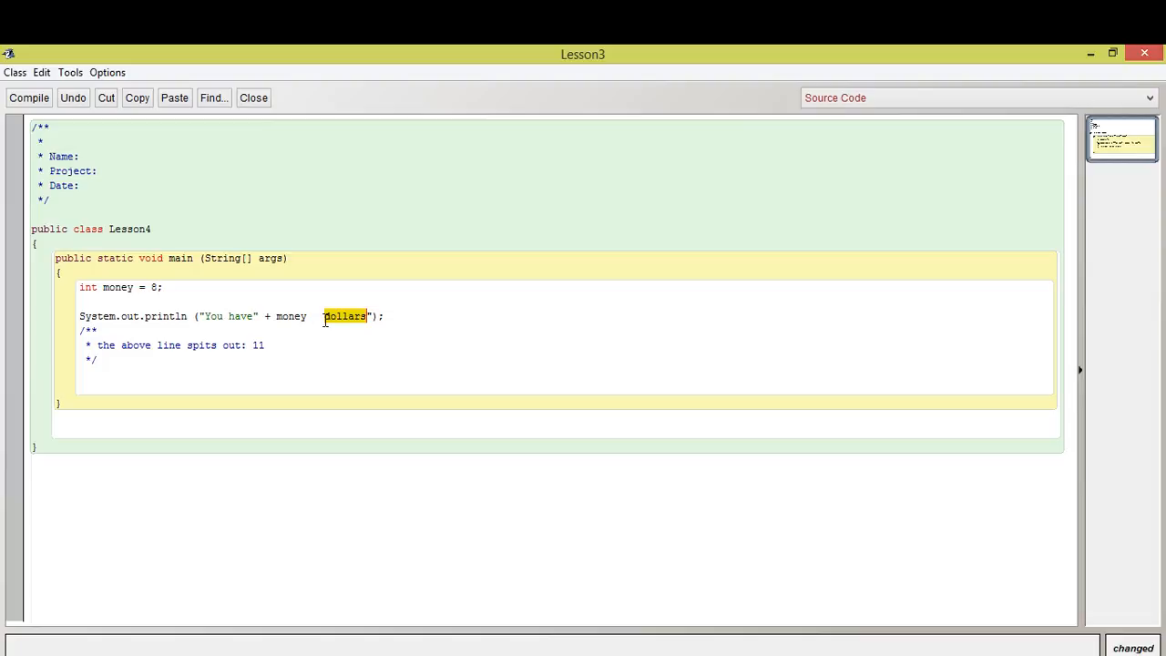
left_click(346, 316)
type("+")
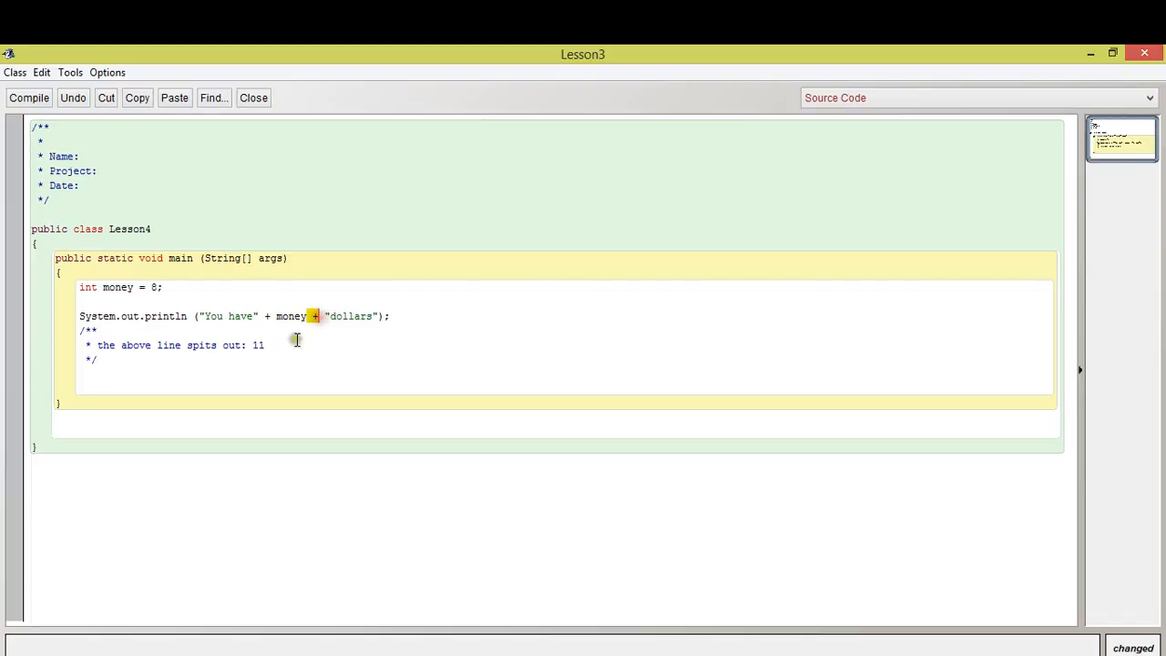
double_click(291, 315)
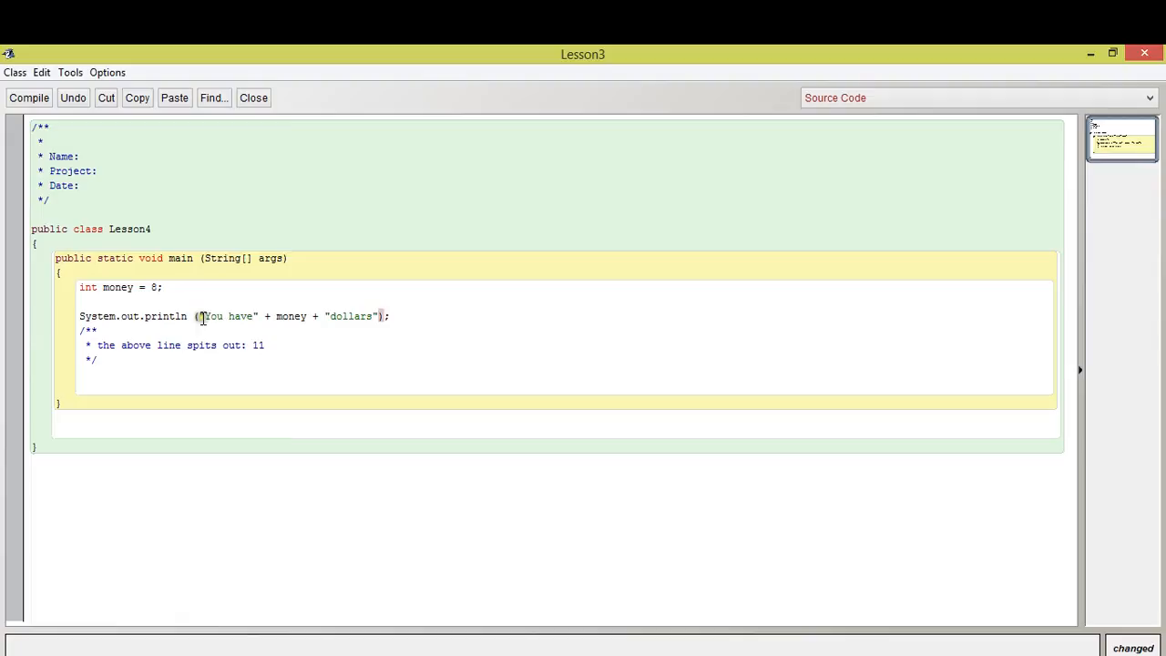
double_click(225, 316)
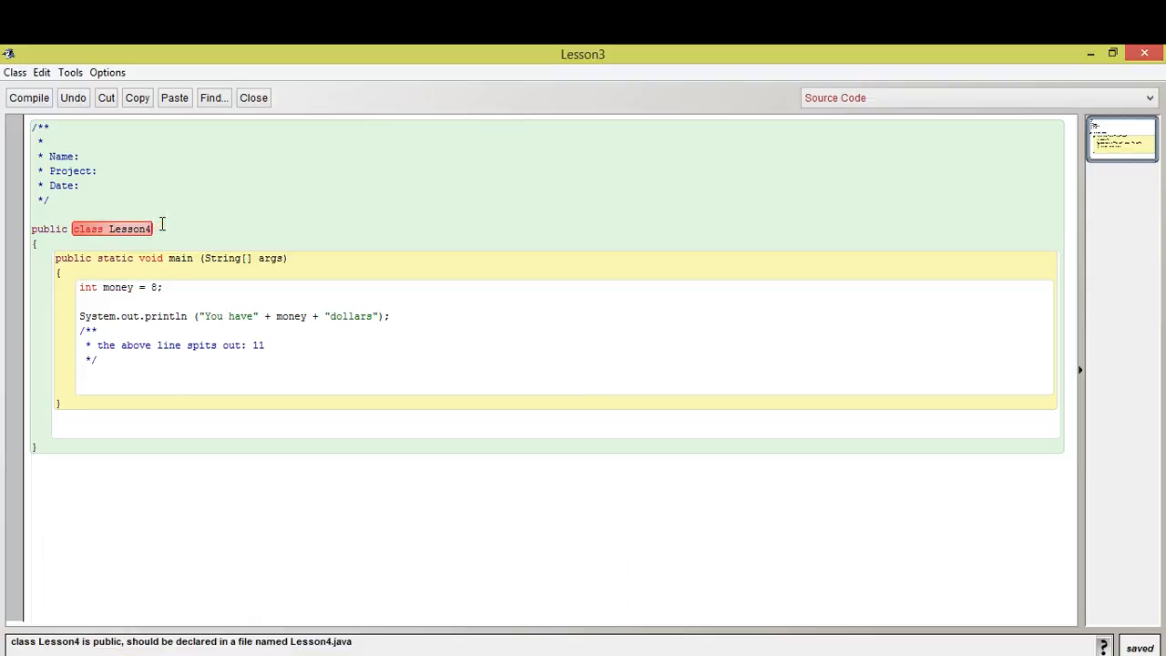
Step: Rename the class Lesson4this, compile, and run main to print 'You have8dollars'
type("this")
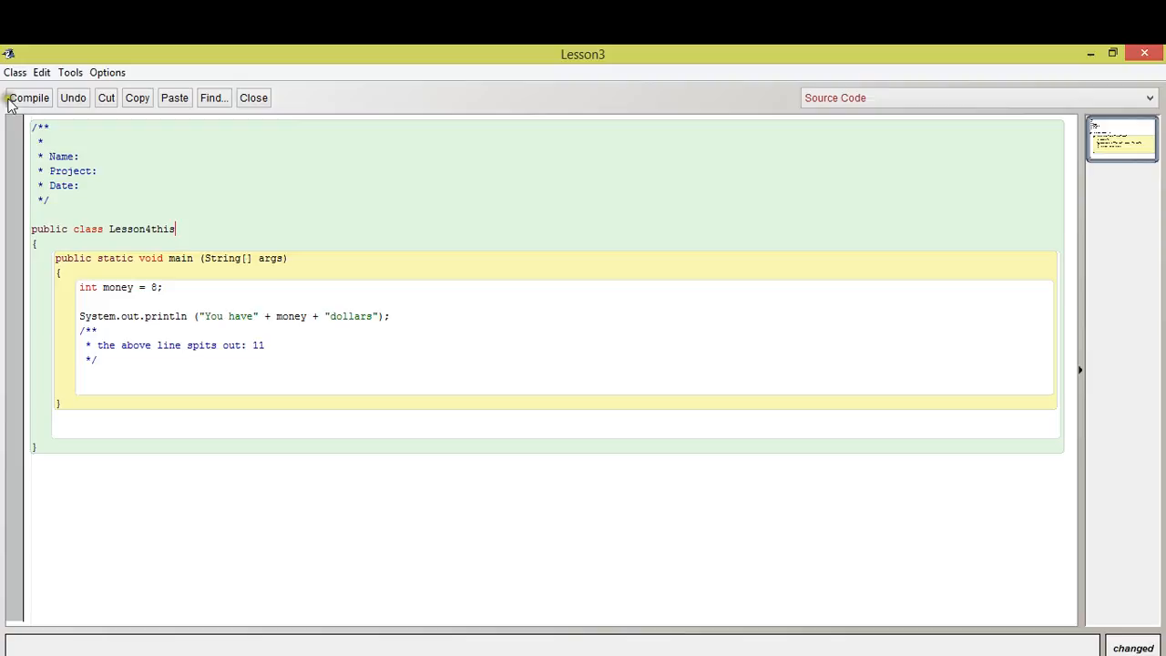
left_click(28, 97)
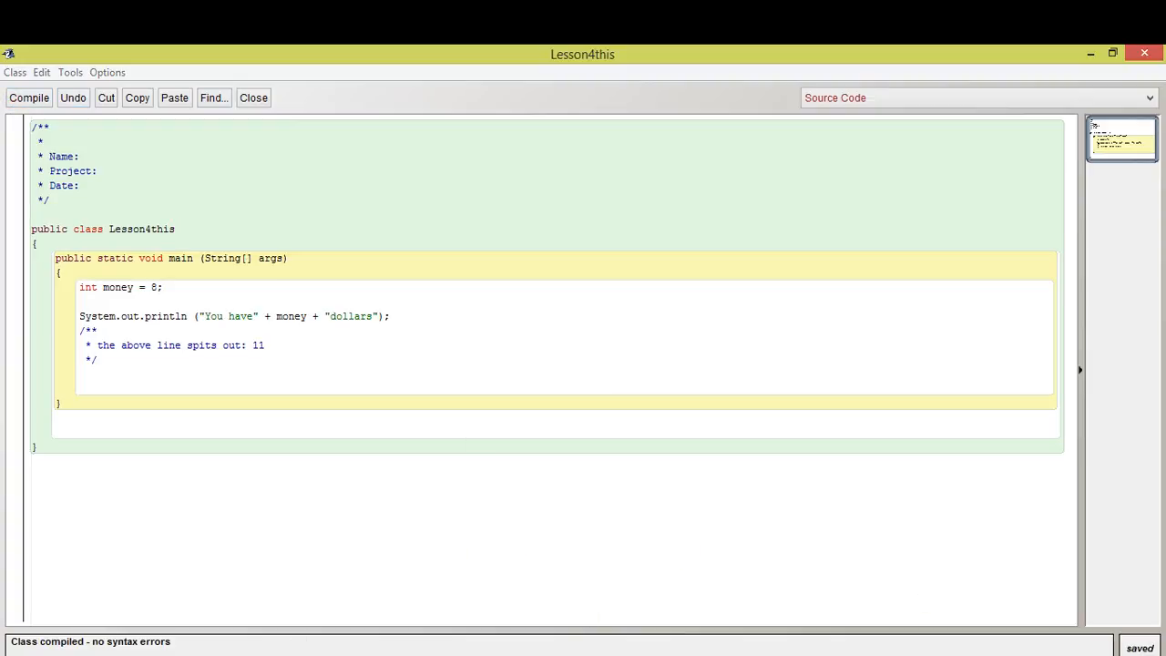
left_click(254, 98)
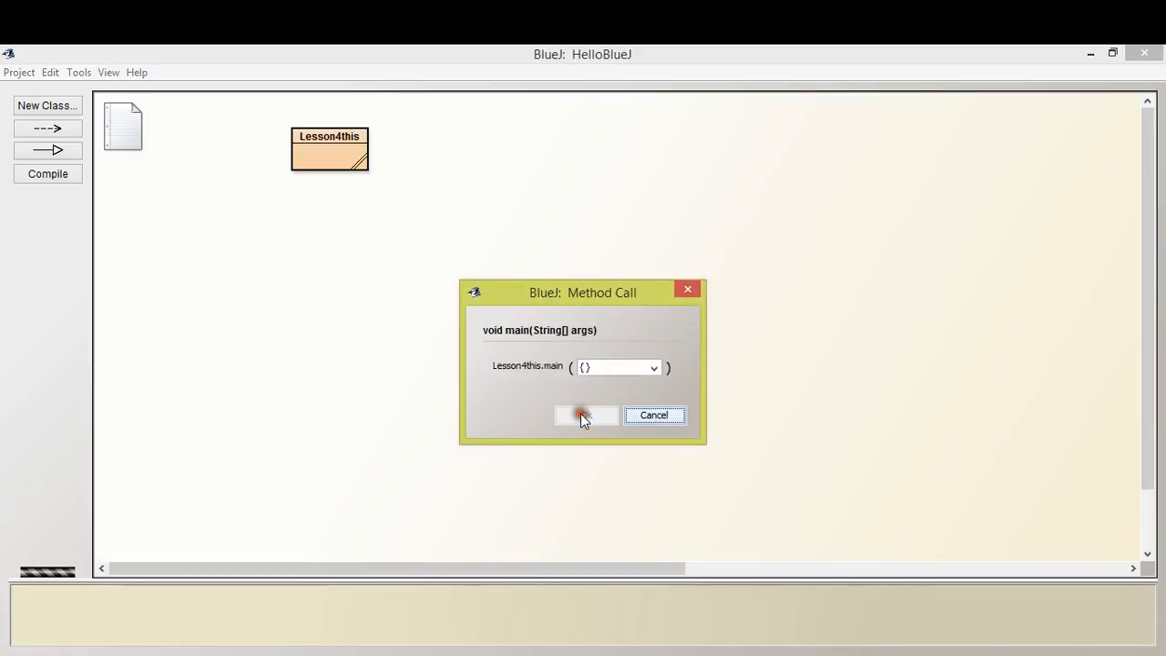
left_click(586, 415)
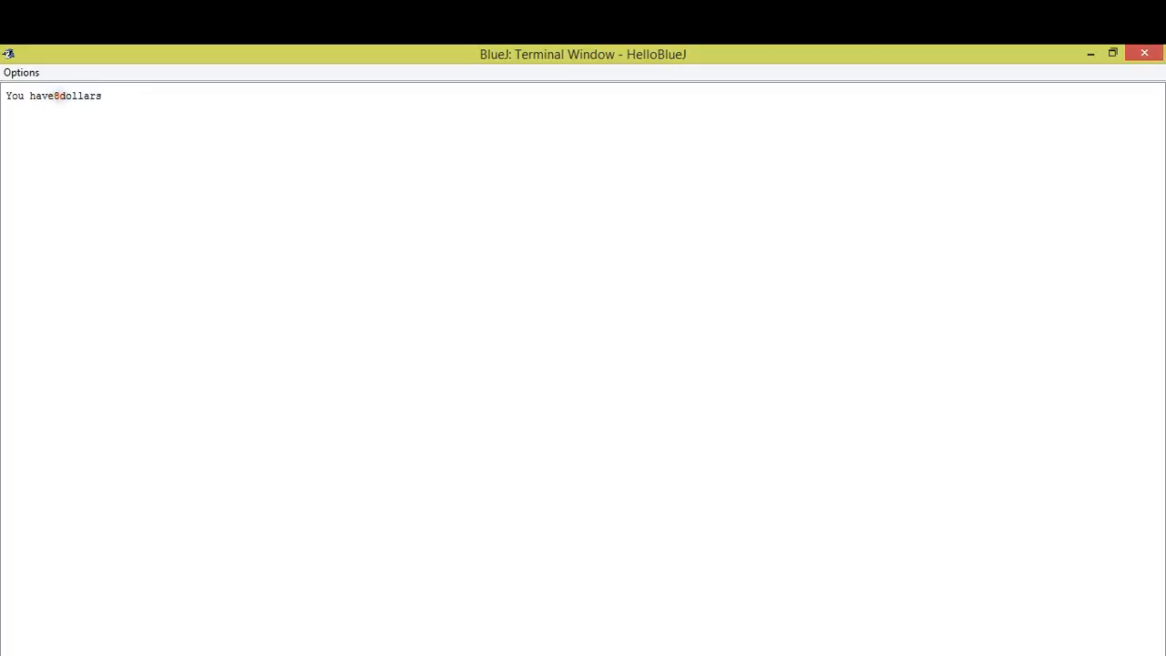
Step: Return to the editor and add spaces around money in the message strings
key("alt+tab")
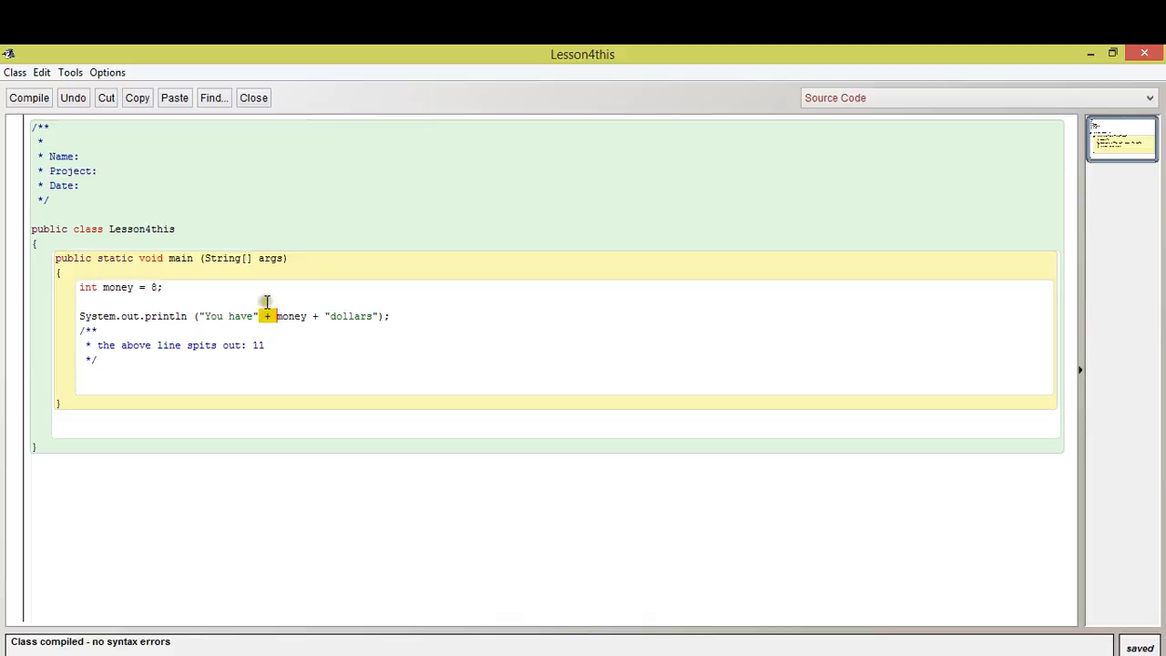
mouse_move(287, 330)
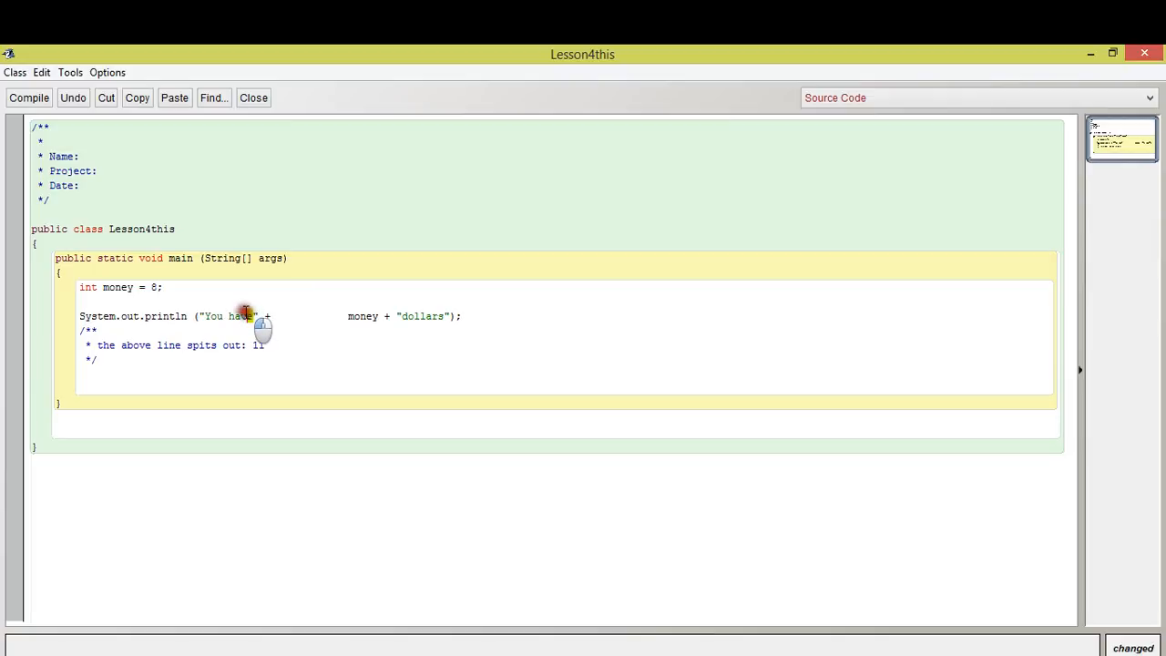
double_click(223, 316)
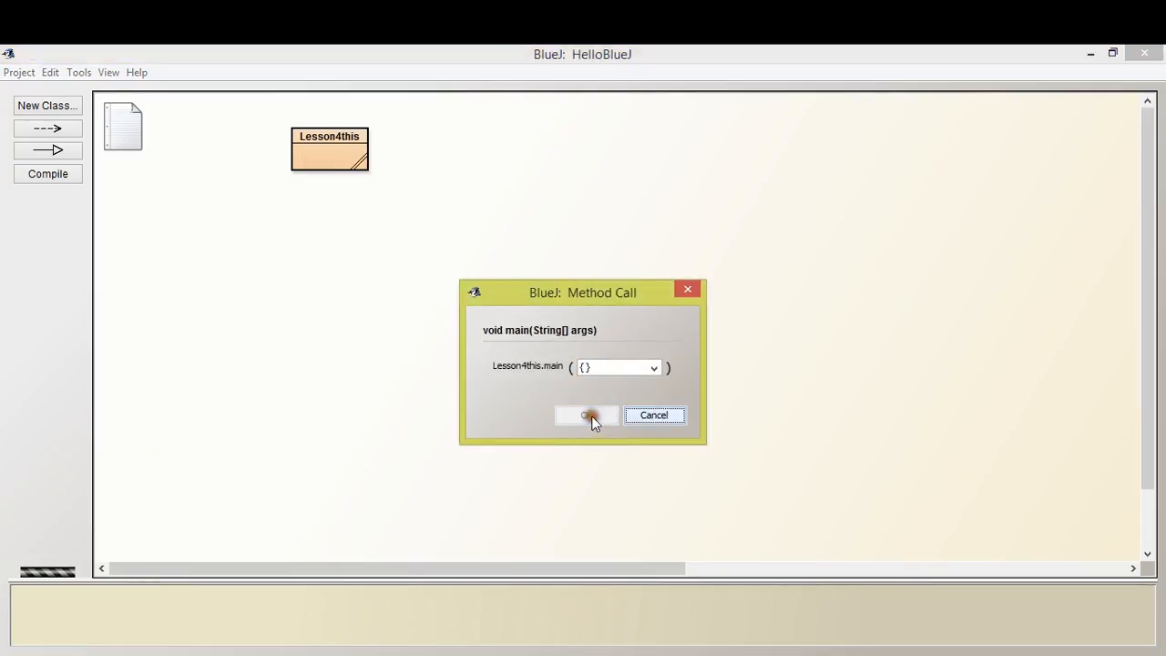
left_click(586, 414)
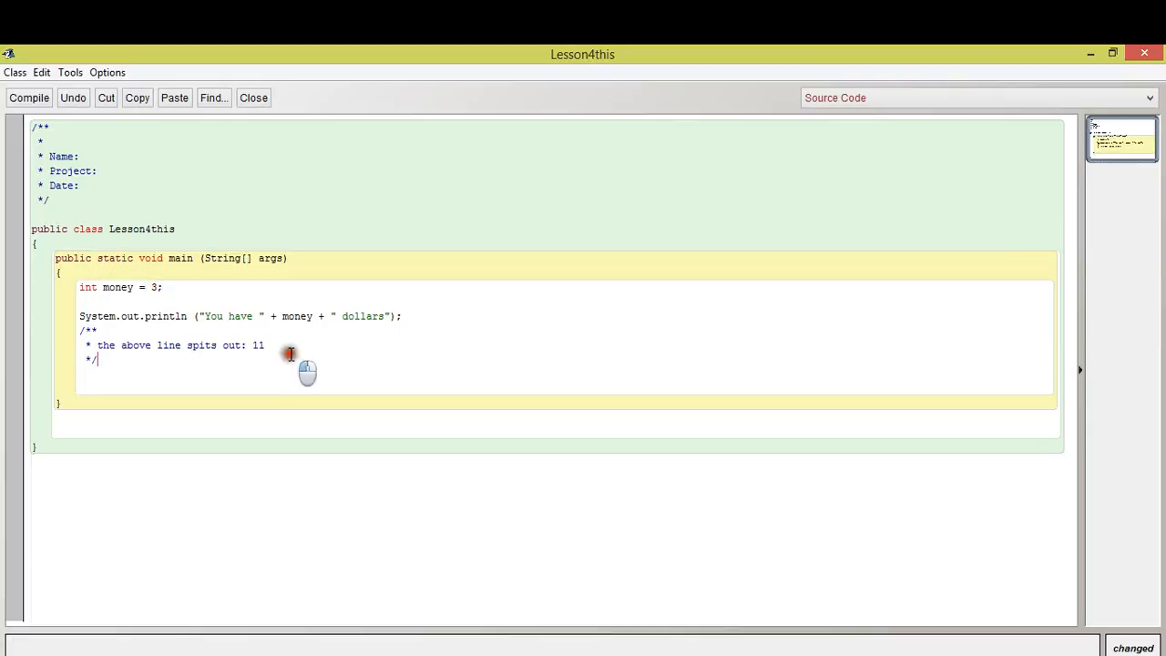
Step: Recompile Lesson4this and run main with no arguments, printing 'You have 3 dollars'
left_click(28, 97)
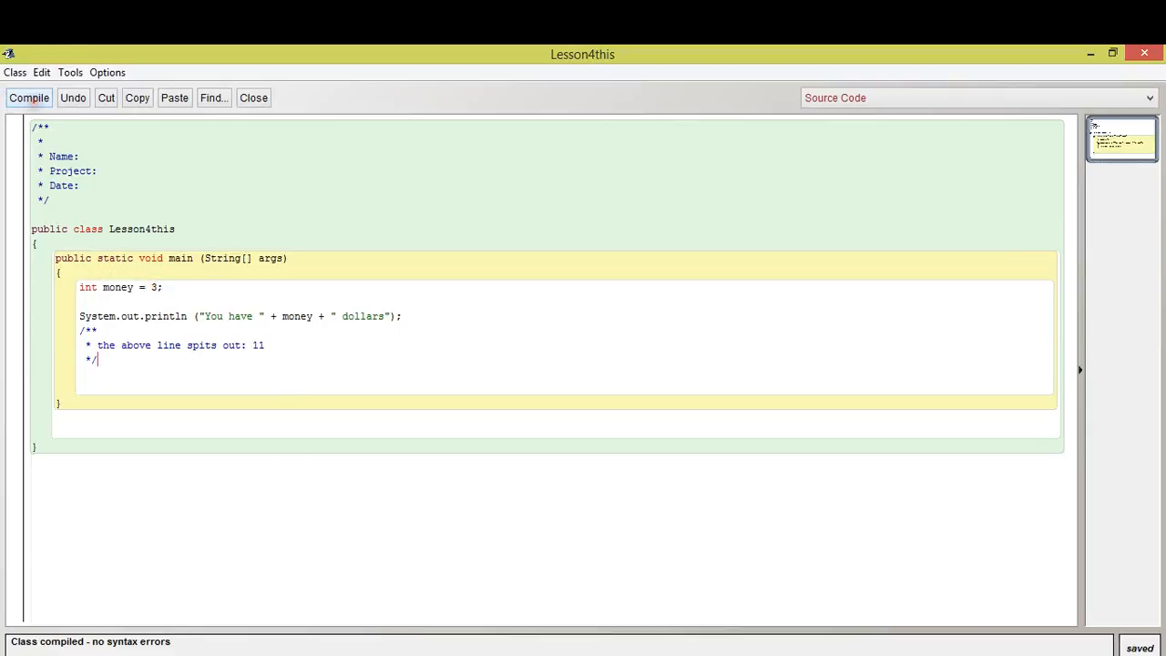
left_click(254, 97)
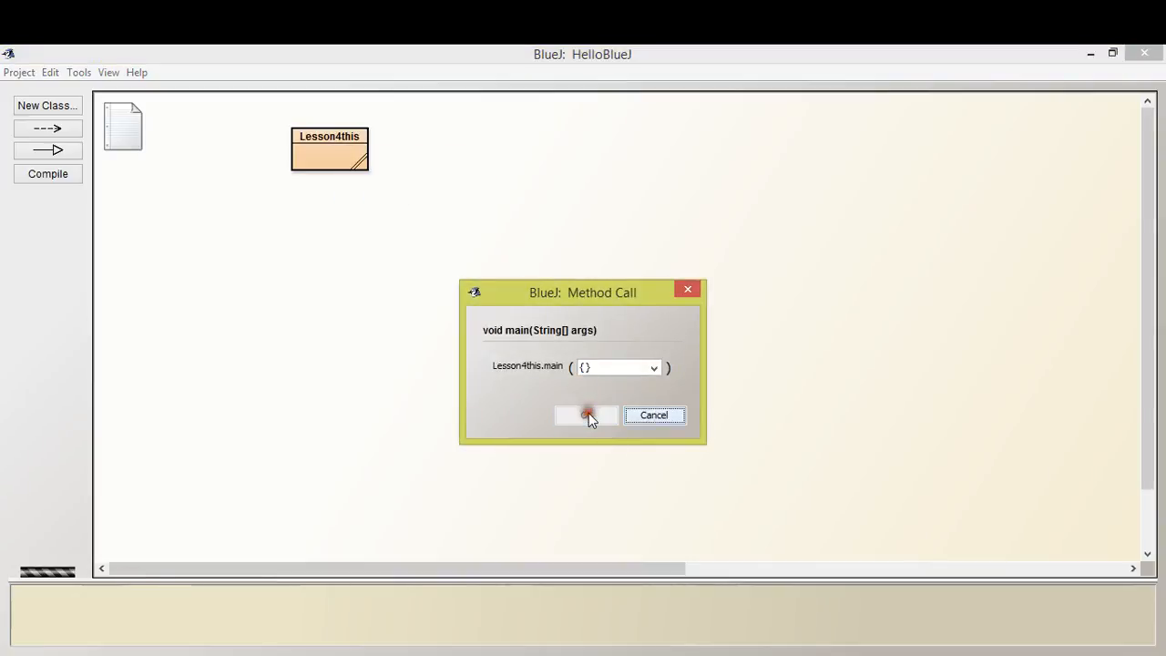
left_click(587, 415)
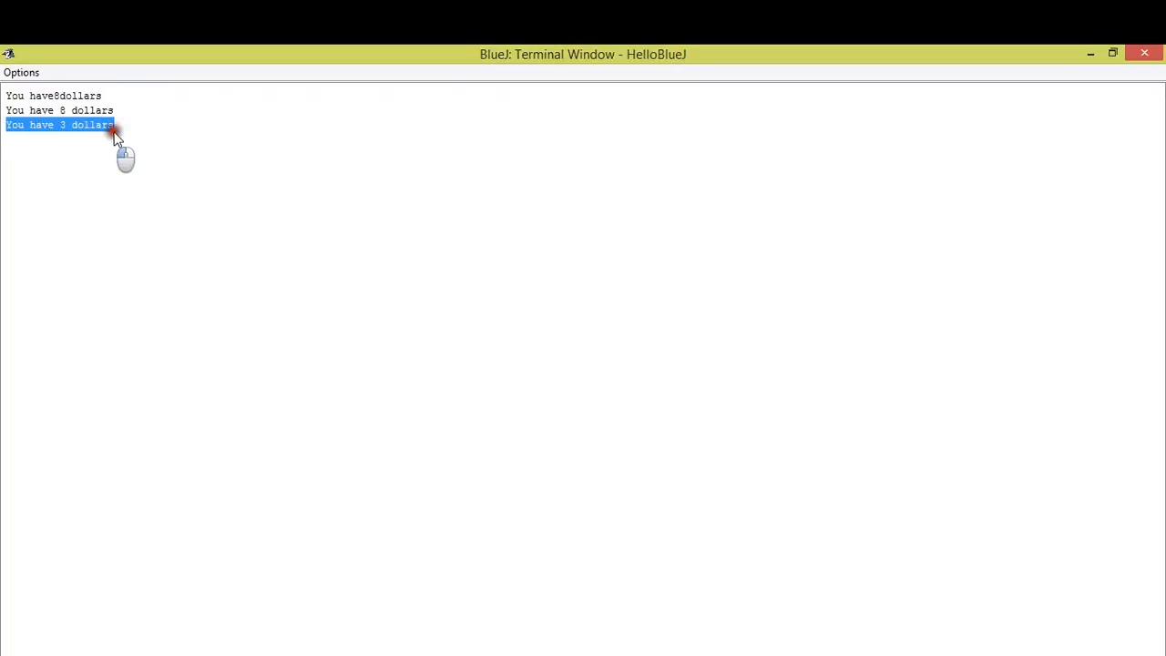
mouse_move(352, 220)
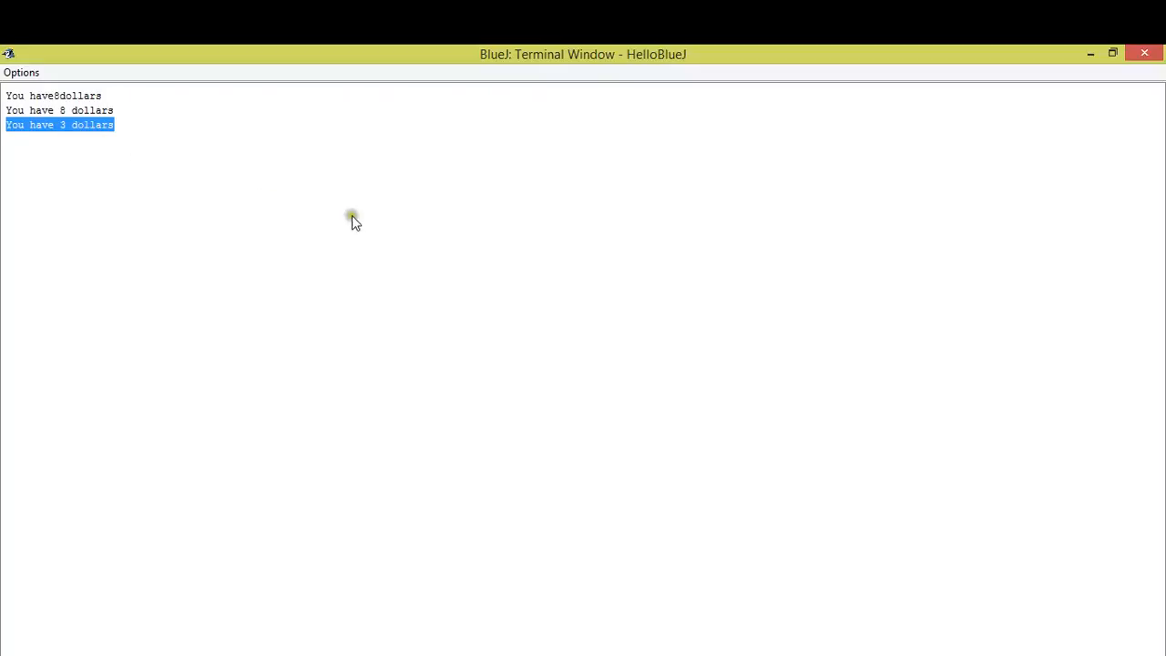
mouse_move(459, 475)
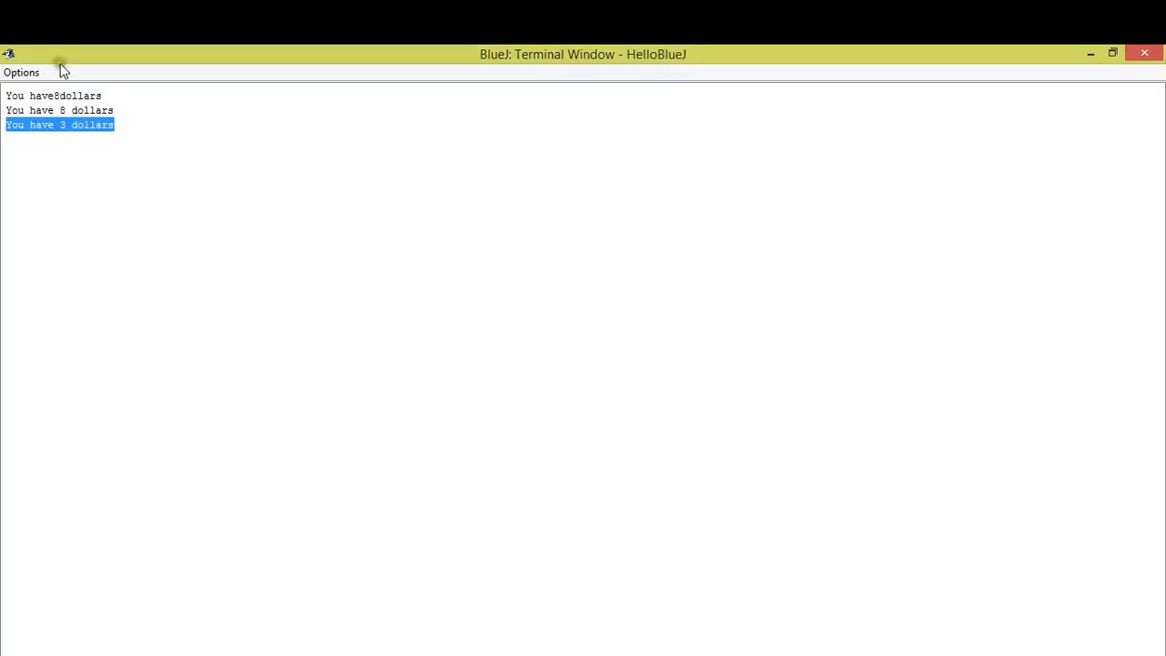
mouse_move(236, 308)
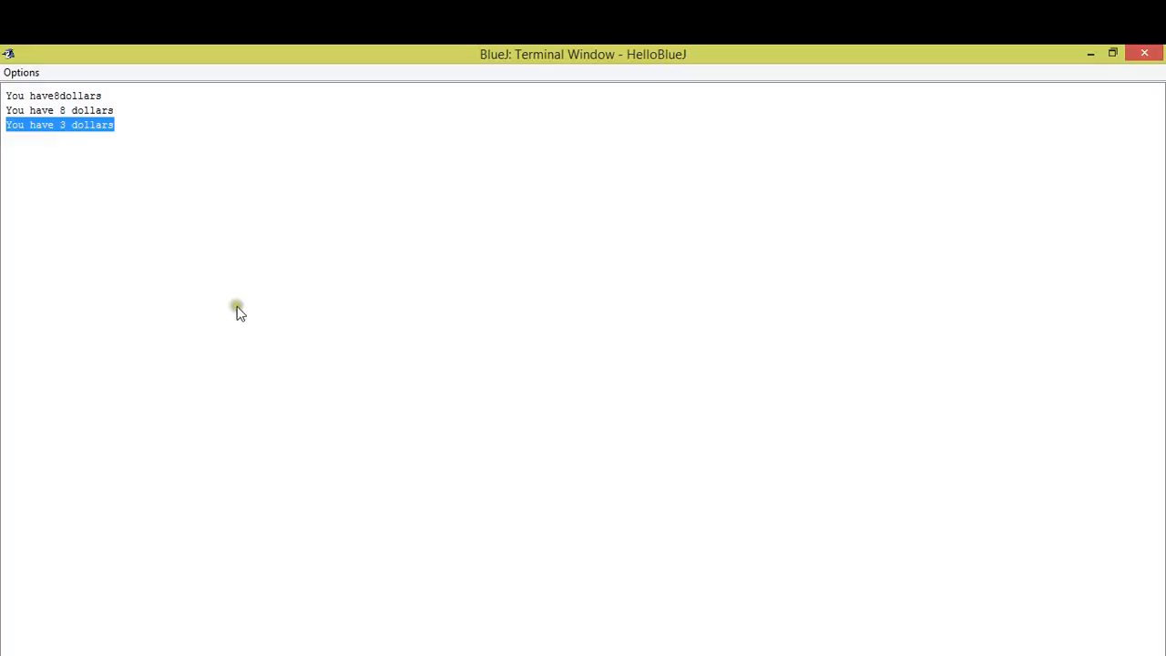
key("alt+tab")
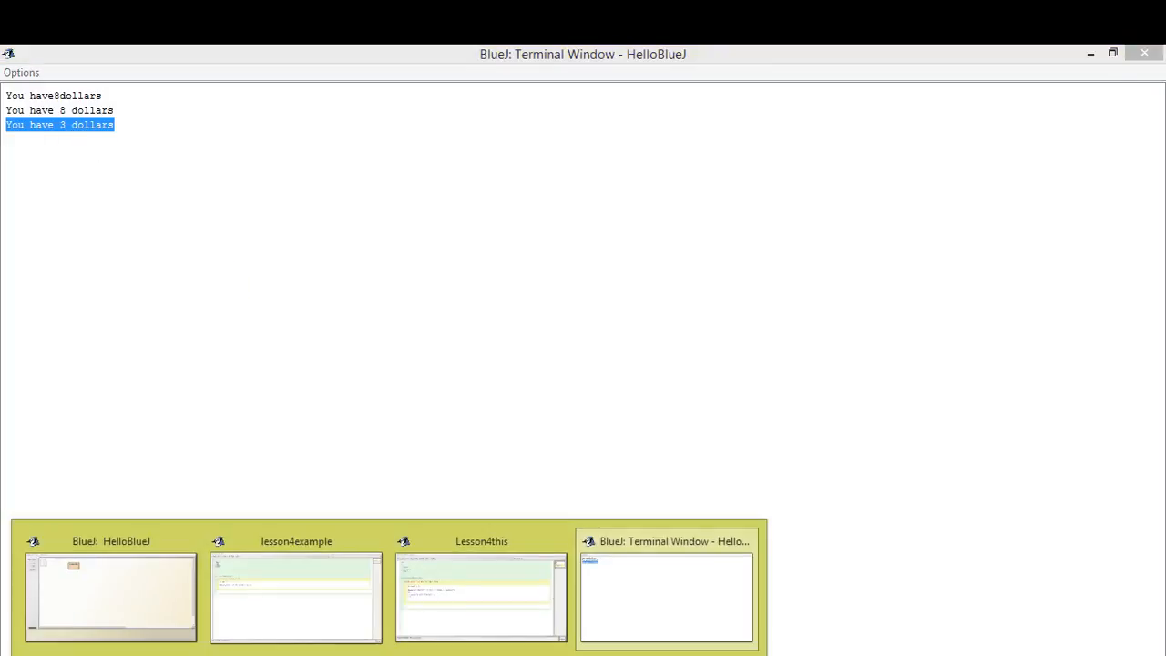